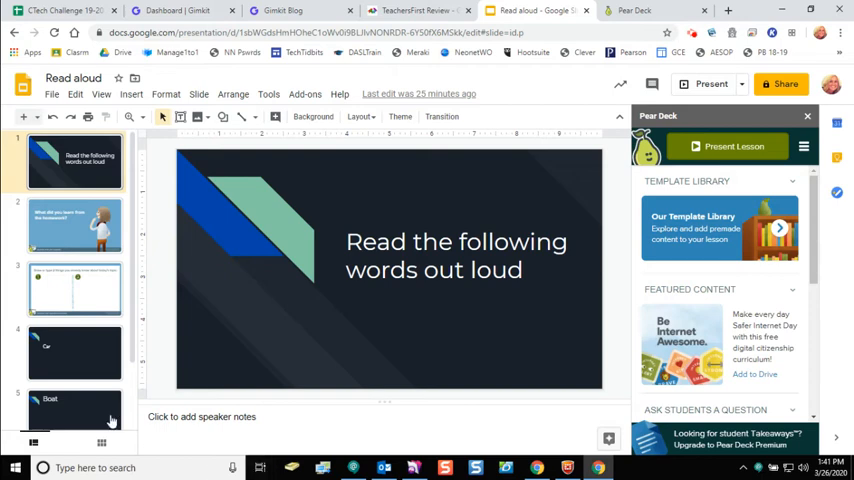
Step: Review the prior-knowledge drawing slide, then the homework reflection slide in the Read aloud deck
{"action": "left_click", "coordinate": [304, 94]}
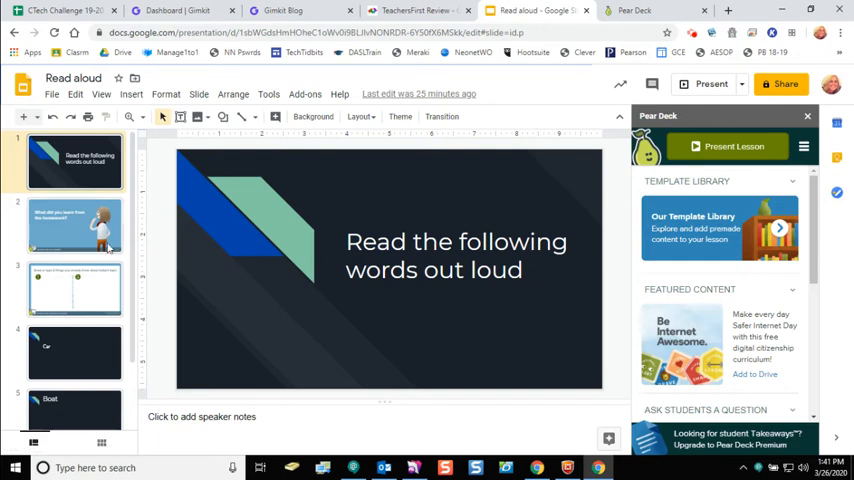
{"action": "left_click", "coordinate": [74, 288]}
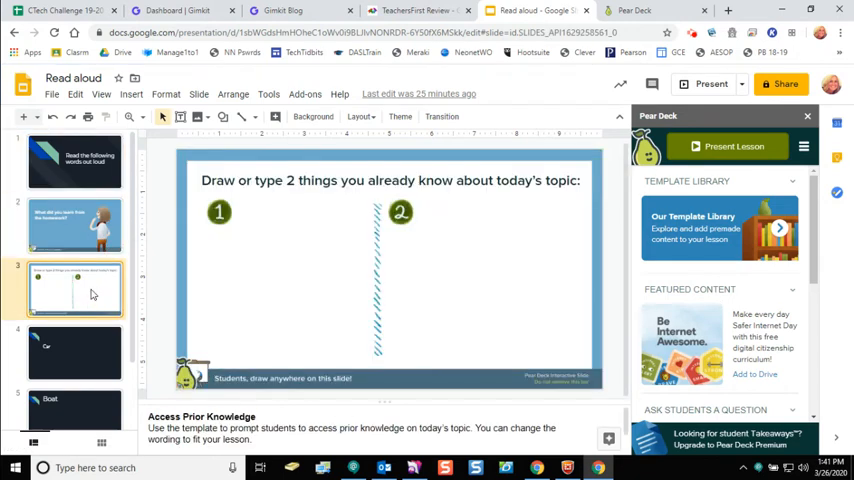
{"action": "left_click", "coordinate": [74, 224]}
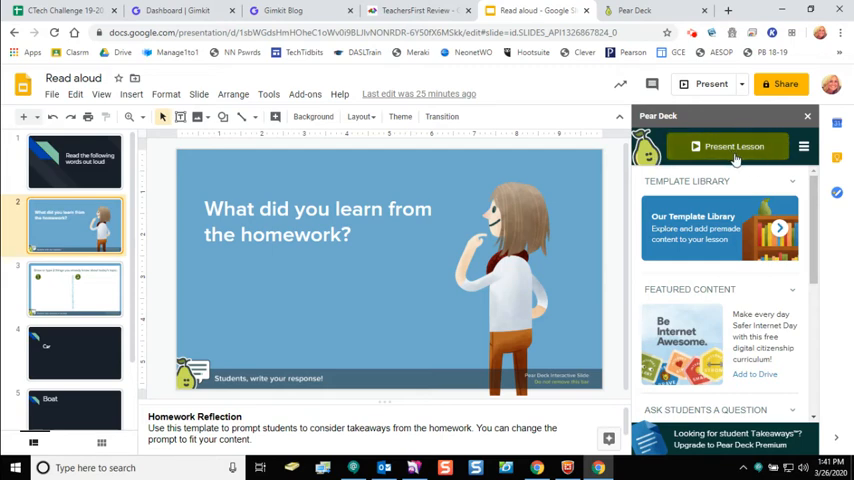
Step: Present the lesson from the Pear Deck sidebar, starting a session with join code wvjhz
{"action": "left_click", "coordinate": [734, 147]}
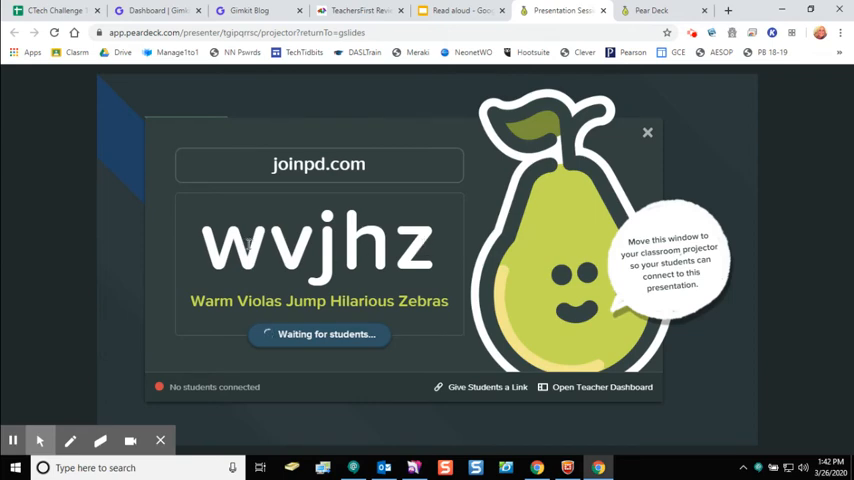
{"action": "mouse_move", "coordinate": [522, 251]}
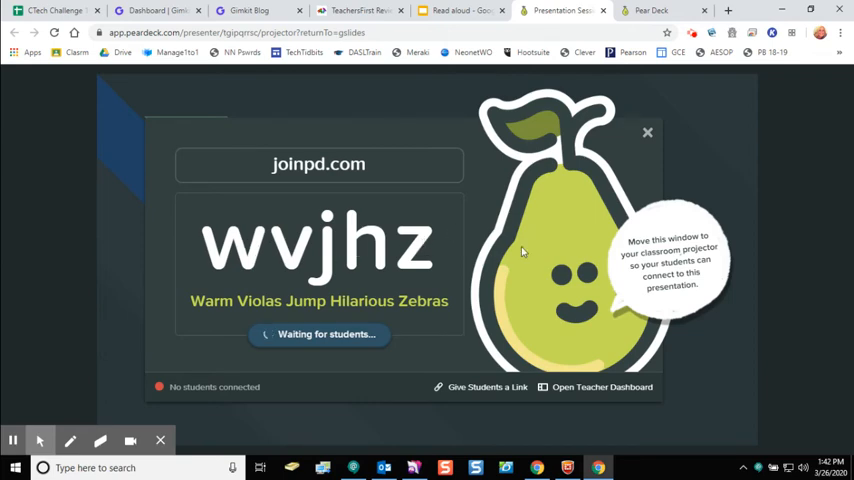
{"action": "mouse_move", "coordinate": [648, 132]}
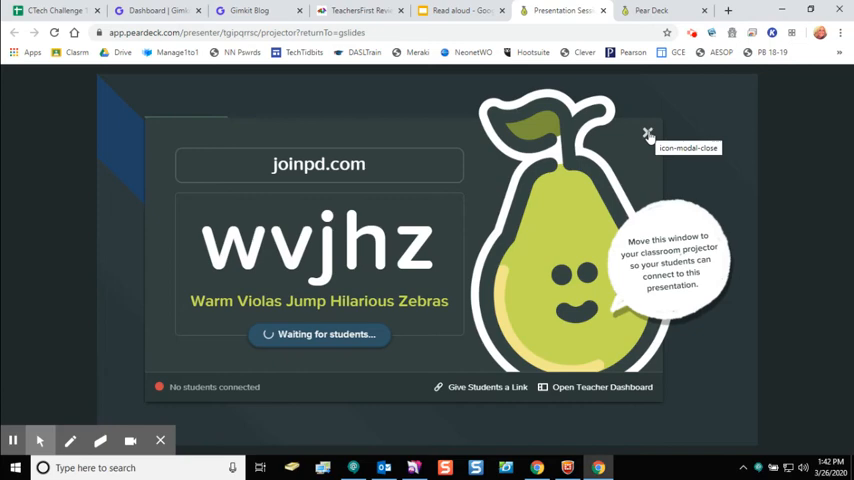
Step: Dismiss the join-code window and switch the session to Student-Paced Mode
{"action": "left_click", "coordinate": [648, 133]}
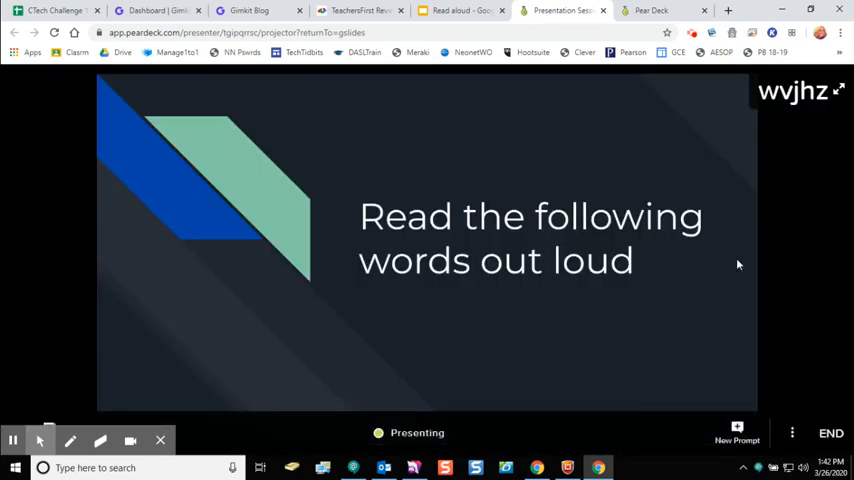
{"action": "mouse_move", "coordinate": [790, 415]}
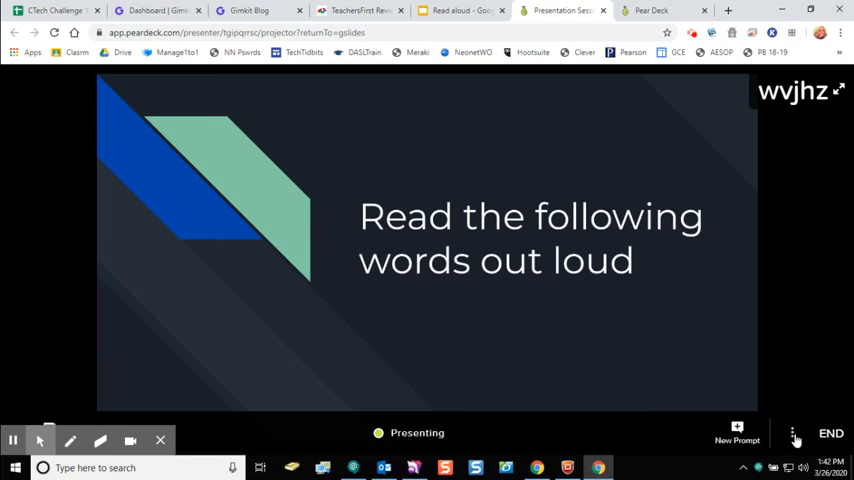
{"action": "left_click", "coordinate": [793, 432]}
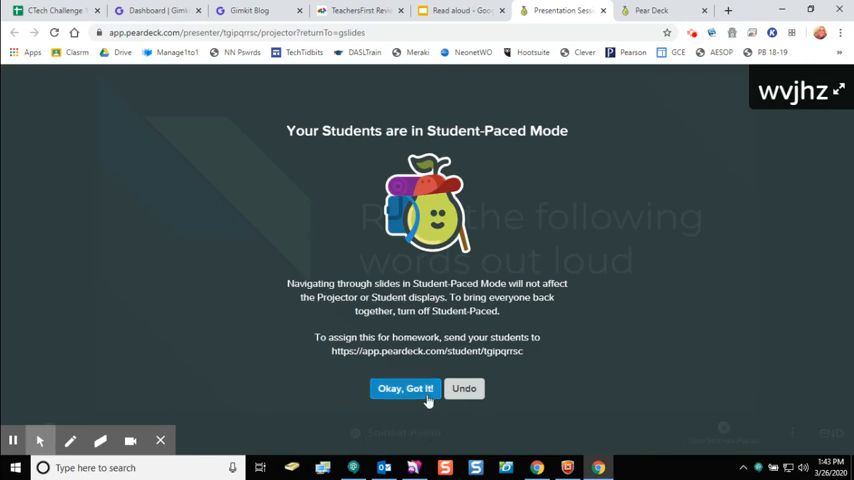
{"action": "left_click", "coordinate": [405, 388]}
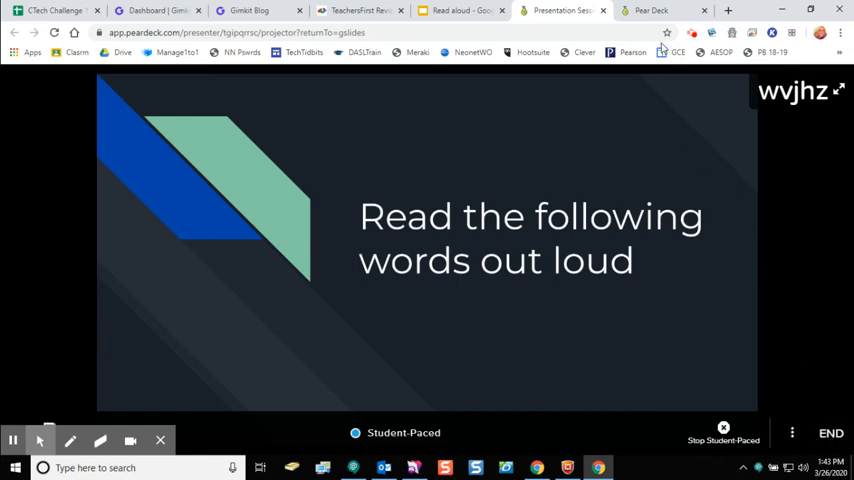
Step: Log in as a teacher on the Pear Deck site, declining the premium offer
{"action": "left_click", "coordinate": [650, 10]}
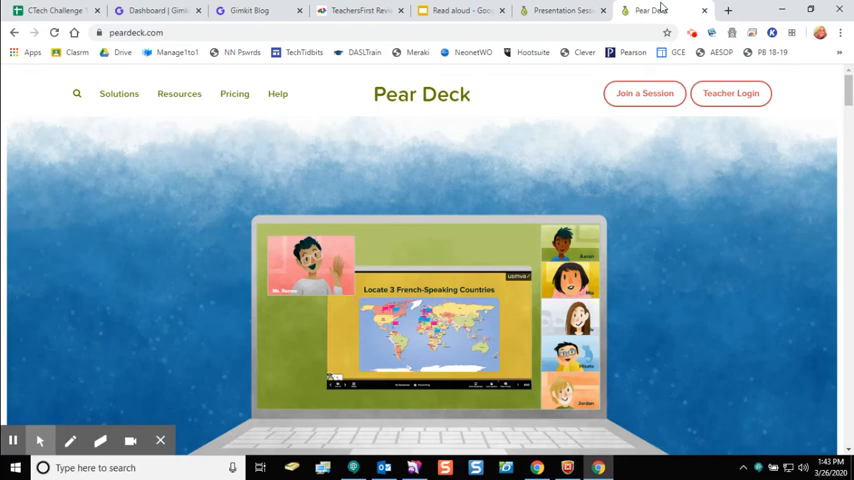
{"action": "mouse_move", "coordinate": [729, 93]}
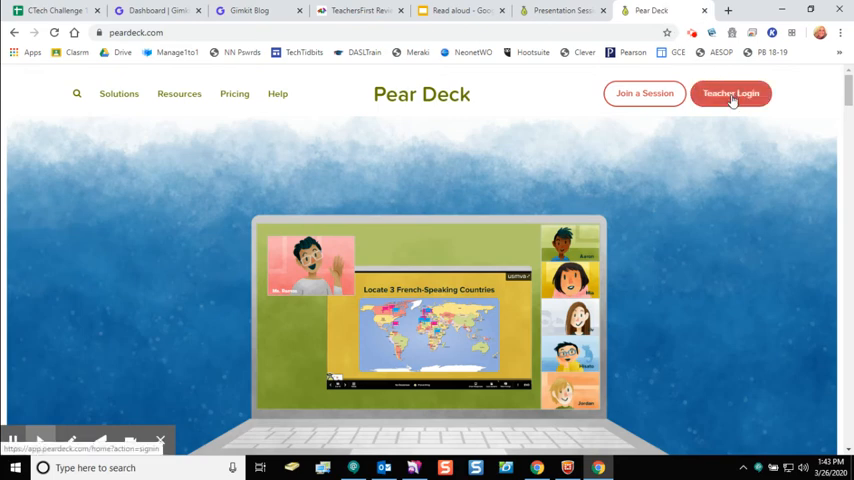
{"action": "left_click", "coordinate": [731, 93]}
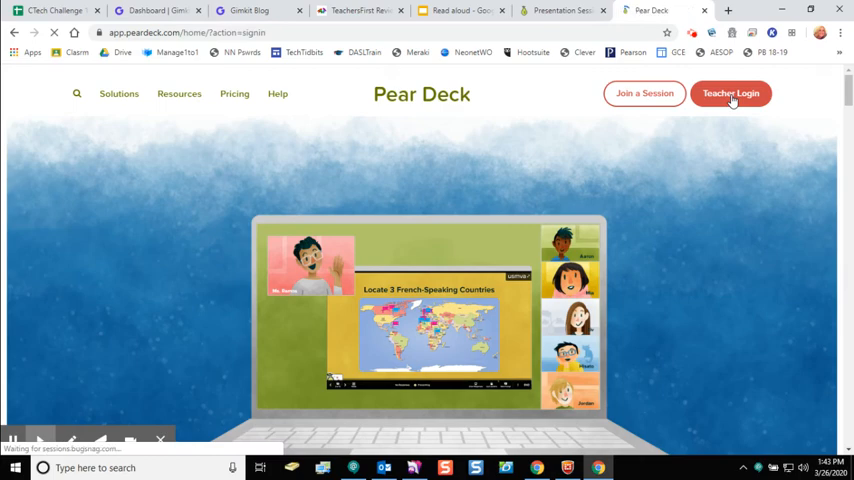
{"action": "left_click", "coordinate": [731, 93]}
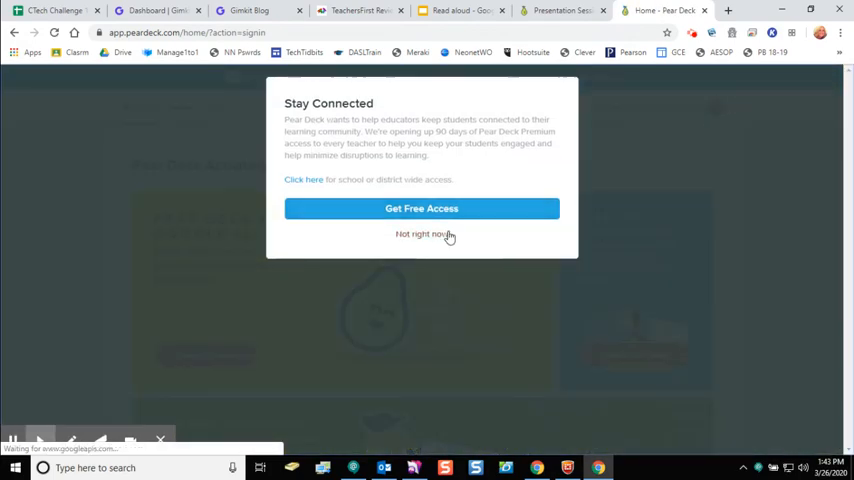
{"action": "left_click", "coordinate": [421, 234]}
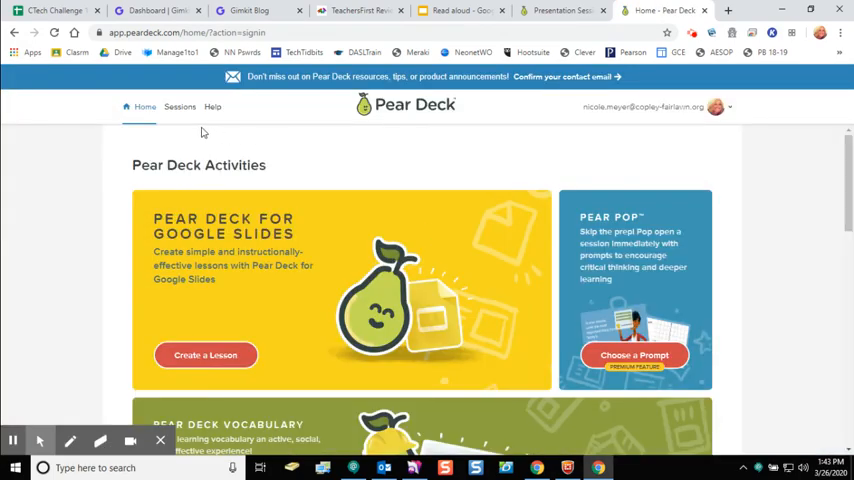
{"action": "mouse_move", "coordinate": [180, 107]}
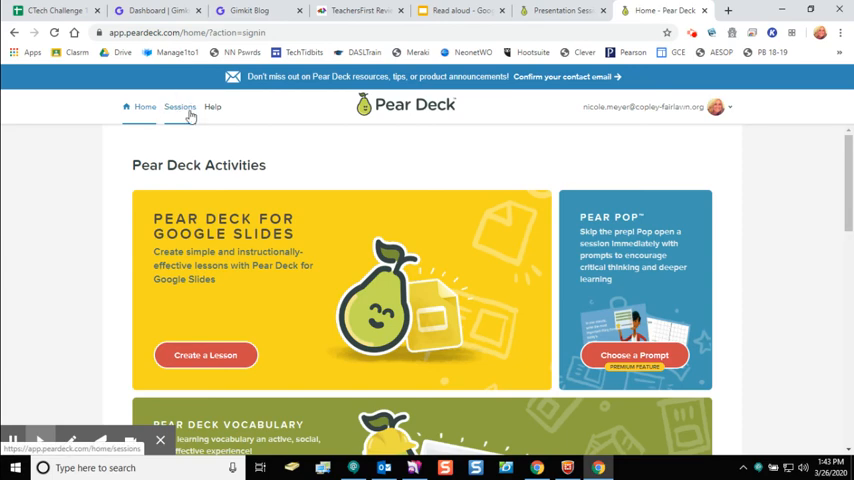
Step: Reopen the past Test 2 session from Sessions in projector view
{"action": "left_click", "coordinate": [180, 107]}
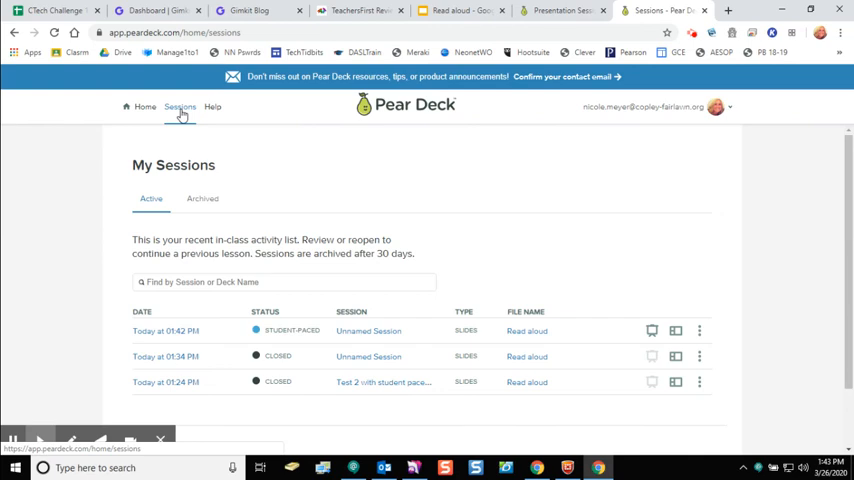
{"action": "mouse_move", "coordinate": [628, 347]}
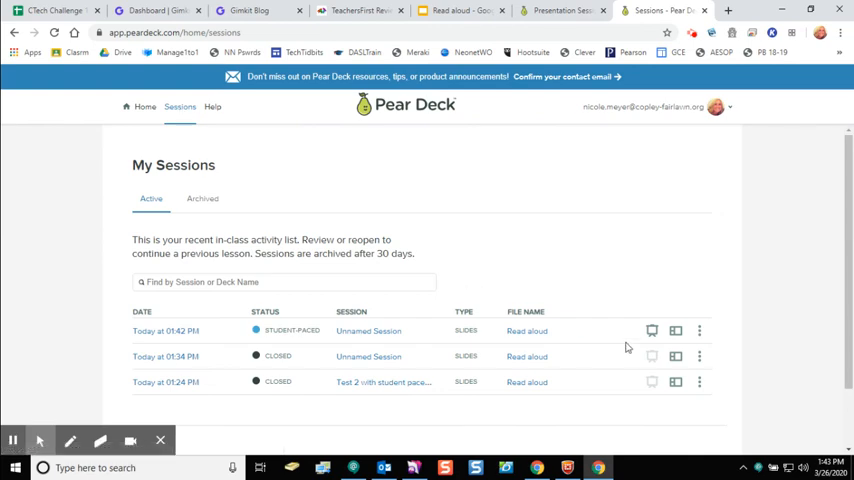
{"action": "mouse_move", "coordinate": [351, 363]}
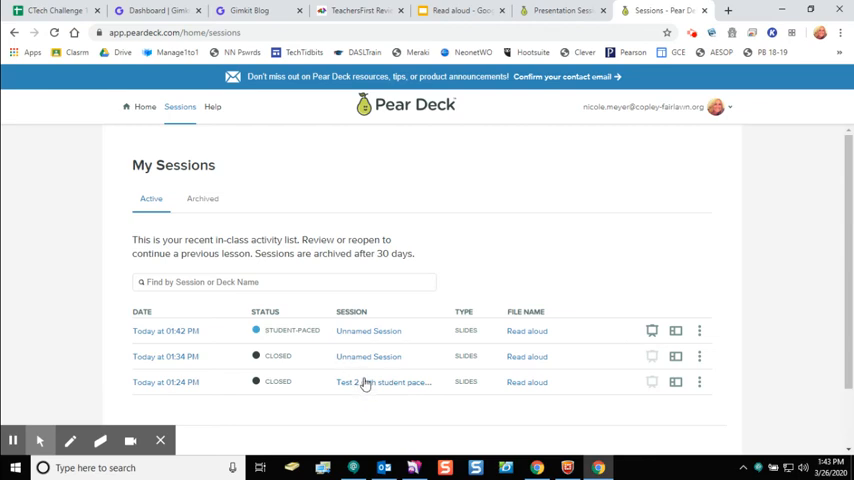
{"action": "left_click", "coordinate": [382, 382]}
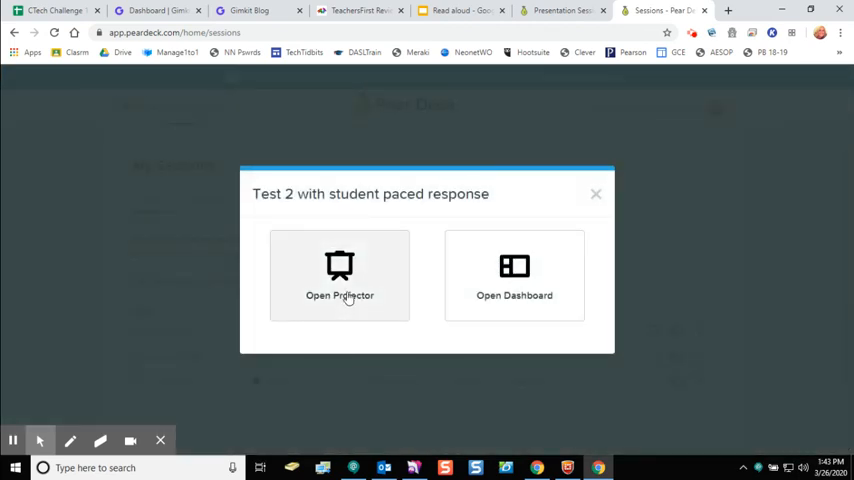
{"action": "left_click", "coordinate": [339, 275]}
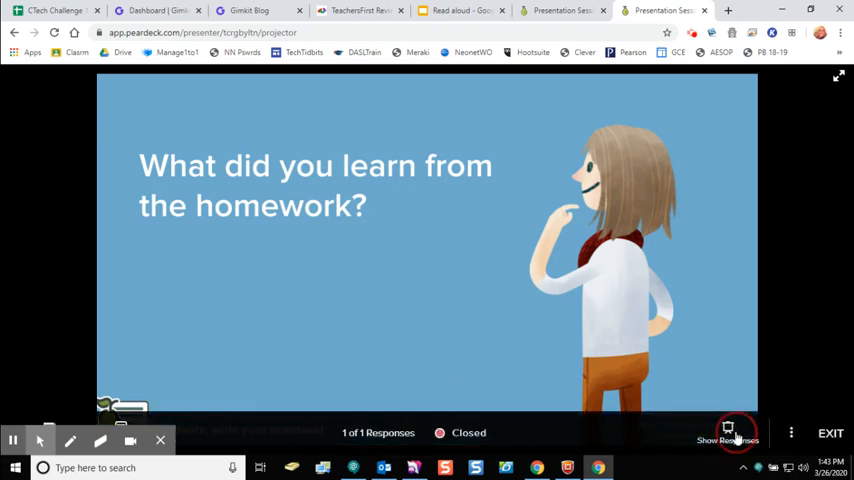
Step: Reveal the student answer "How to read words out loud!" on the projector
{"action": "left_click", "coordinate": [728, 432]}
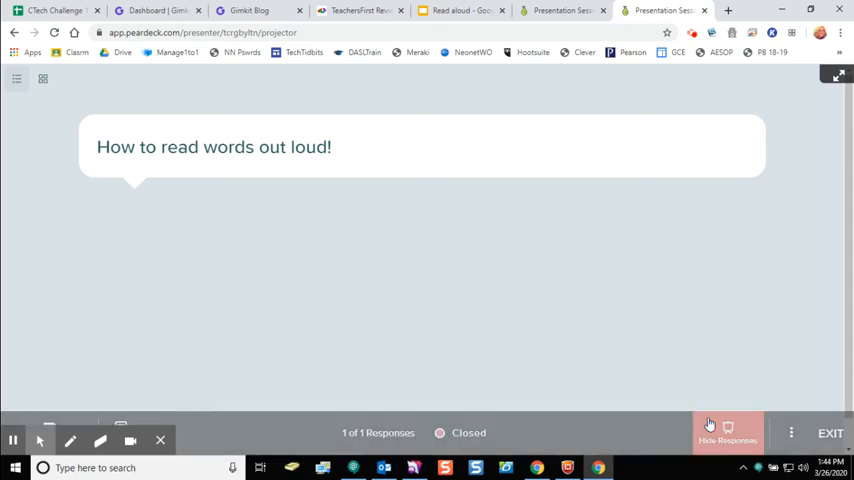
{"action": "left_click", "coordinate": [727, 432]}
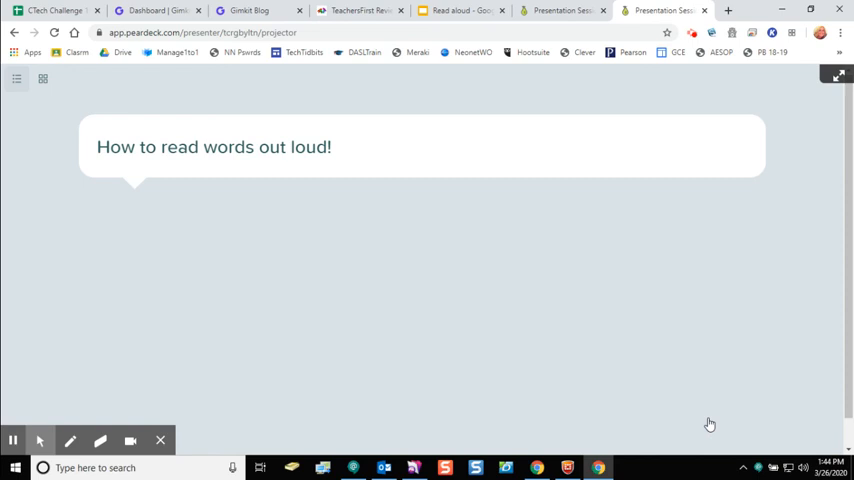